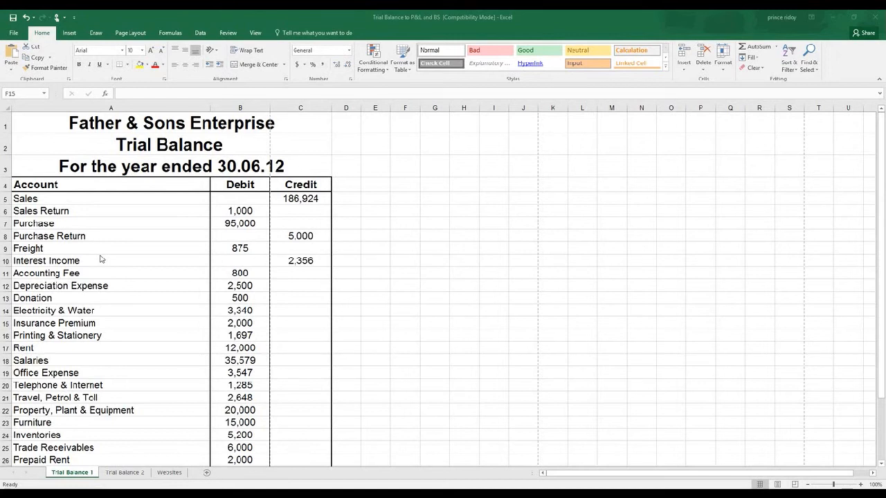
mouse_move(146, 214)
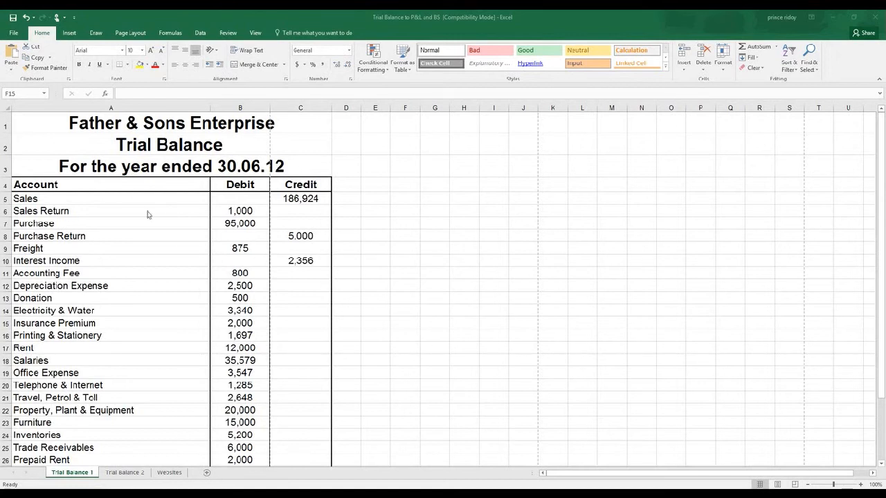
mouse_move(86, 185)
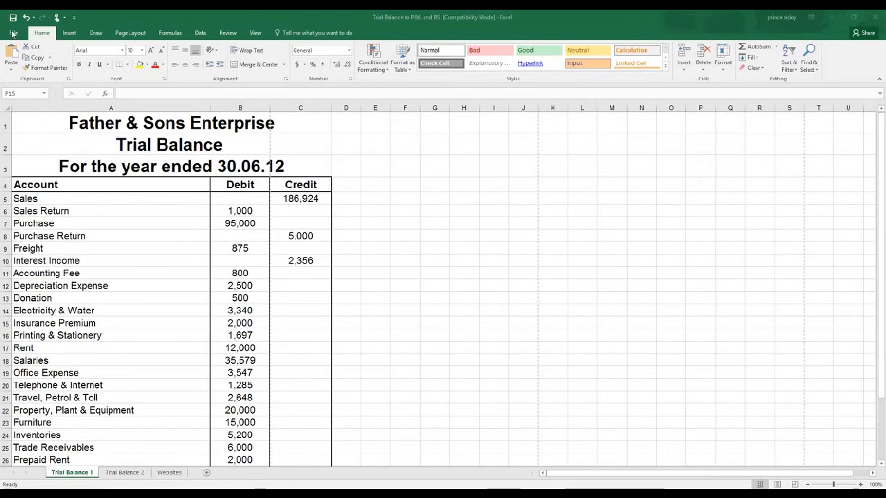
- Bring up the backstage Info view for the Father & Sons Enterprise trial balance workbook
left_click(13, 33)
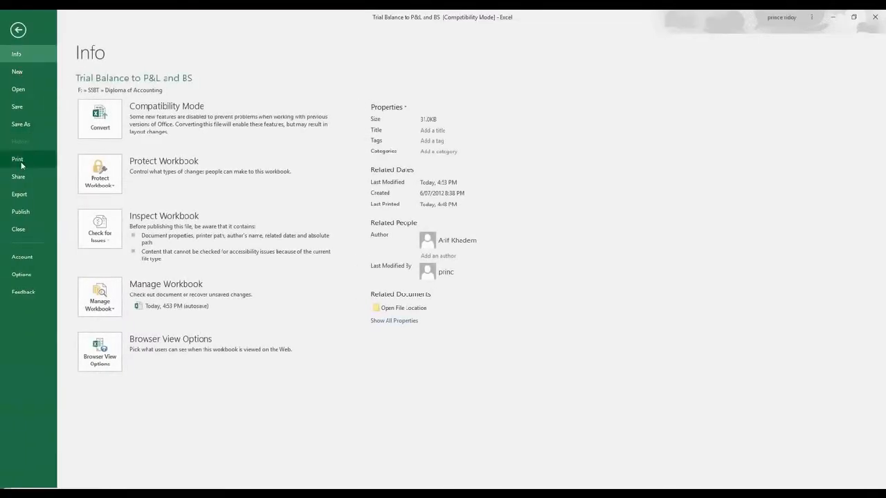
- Preview the Trial Balance printout and page through its four pages
left_click(16, 159)
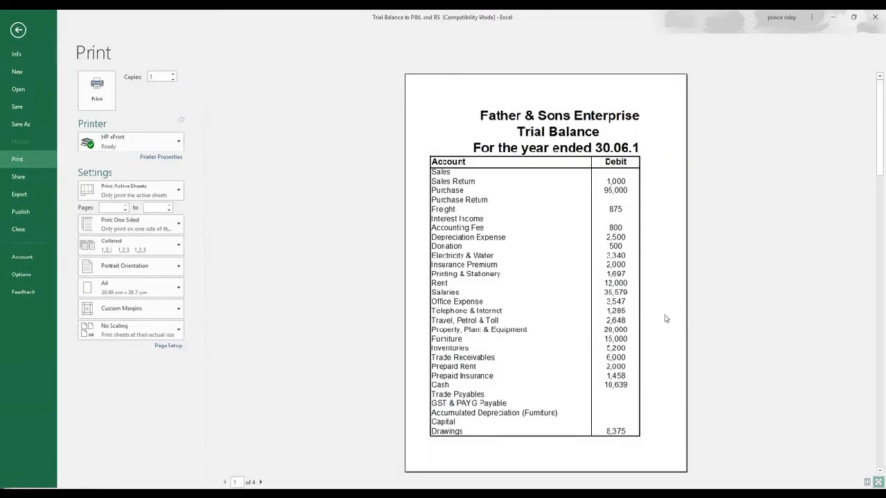
mouse_move(542, 262)
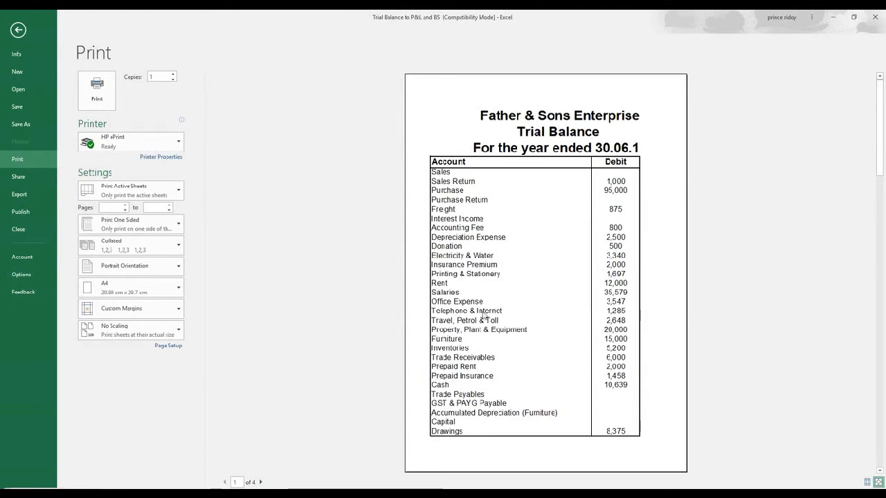
mouse_move(294, 480)
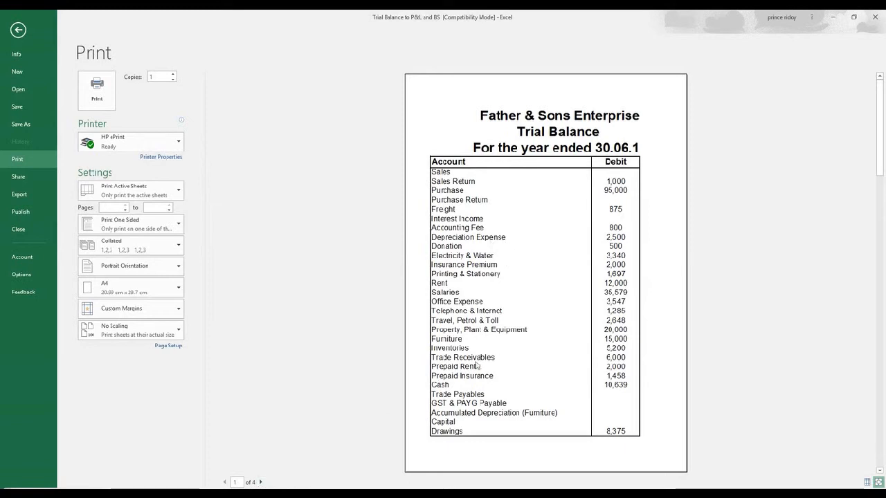
mouse_move(808, 402)
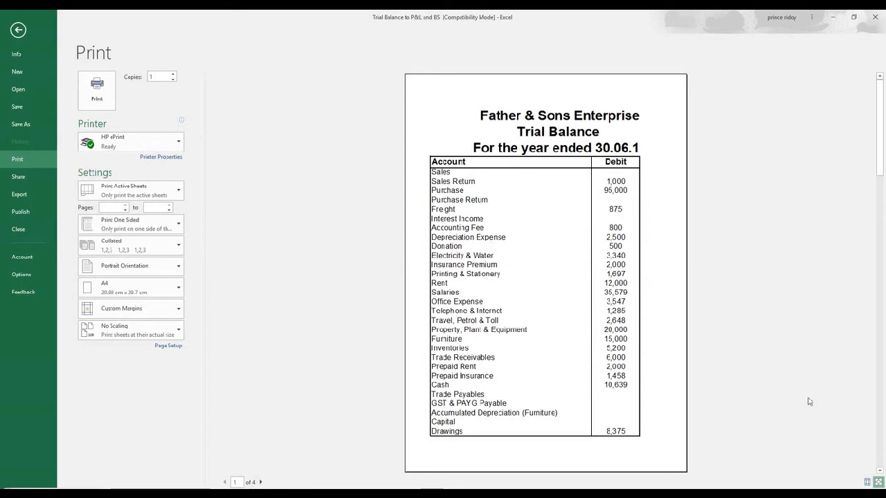
mouse_move(825, 224)
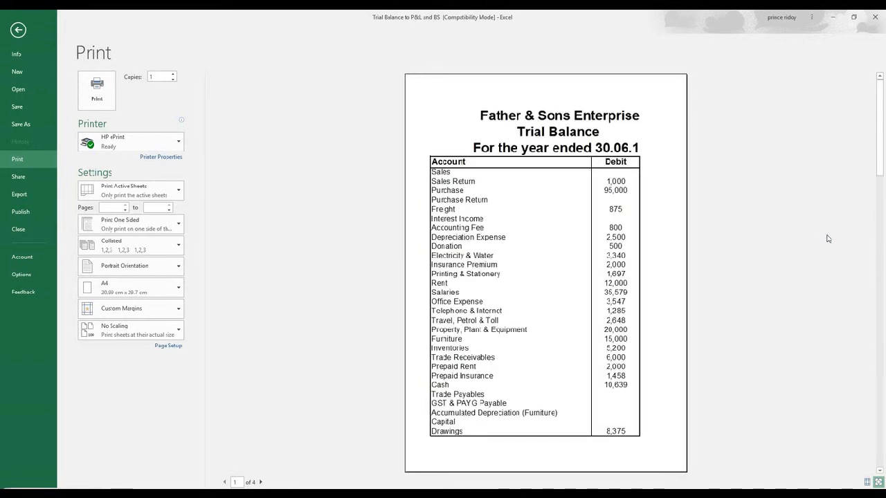
left_click(260, 482)
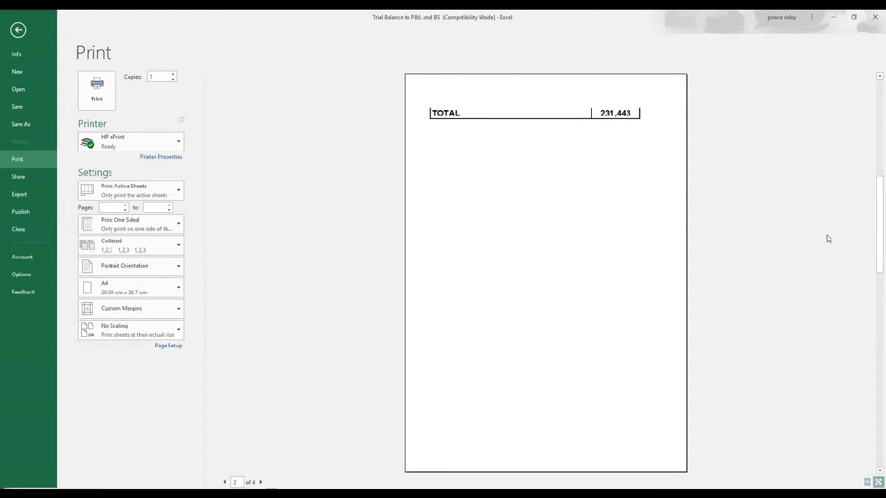
left_click(261, 482)
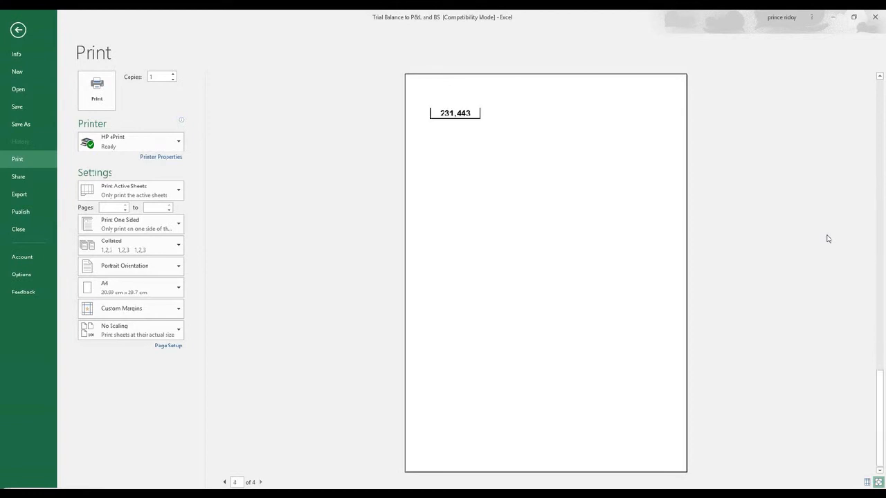
mouse_move(418, 188)
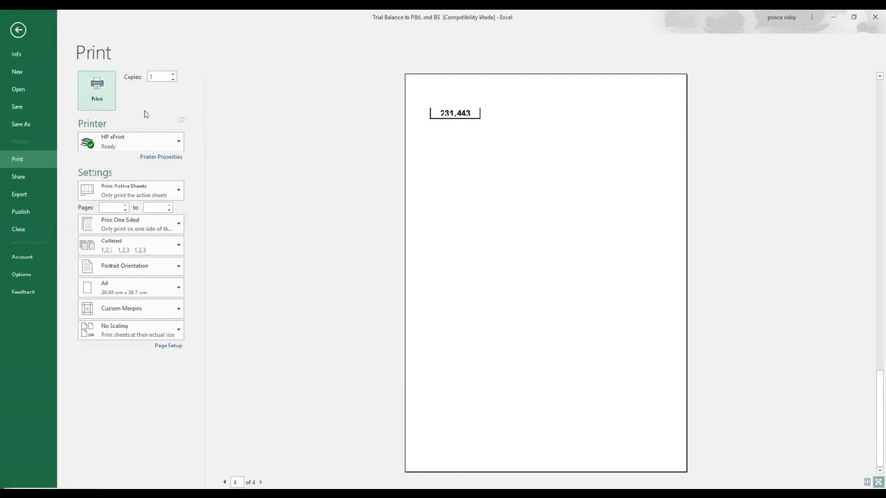
mouse_move(415, 199)
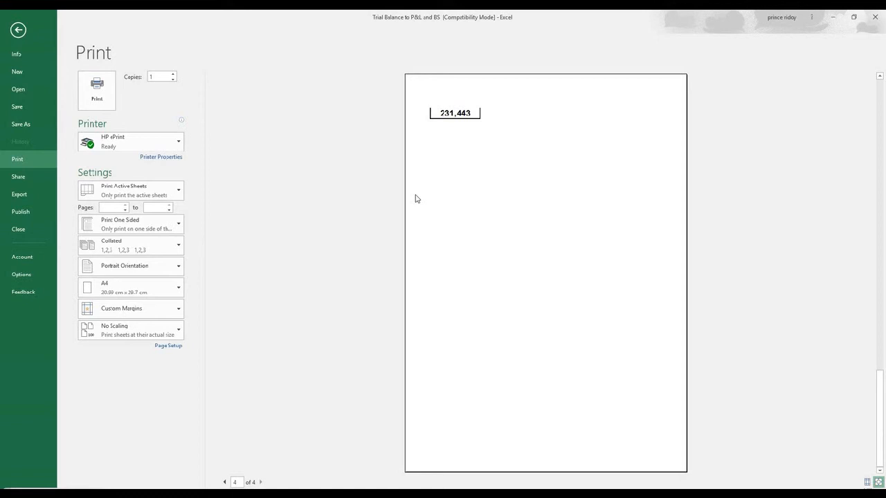
mouse_move(311, 188)
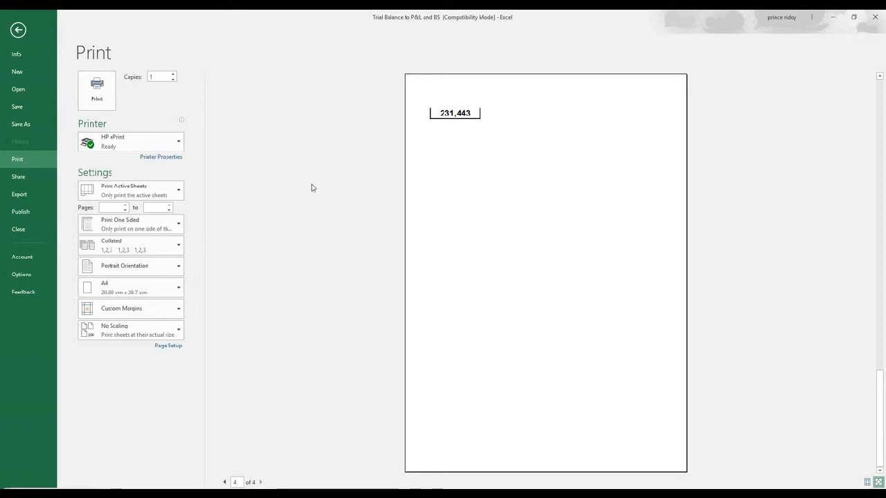
mouse_move(302, 171)
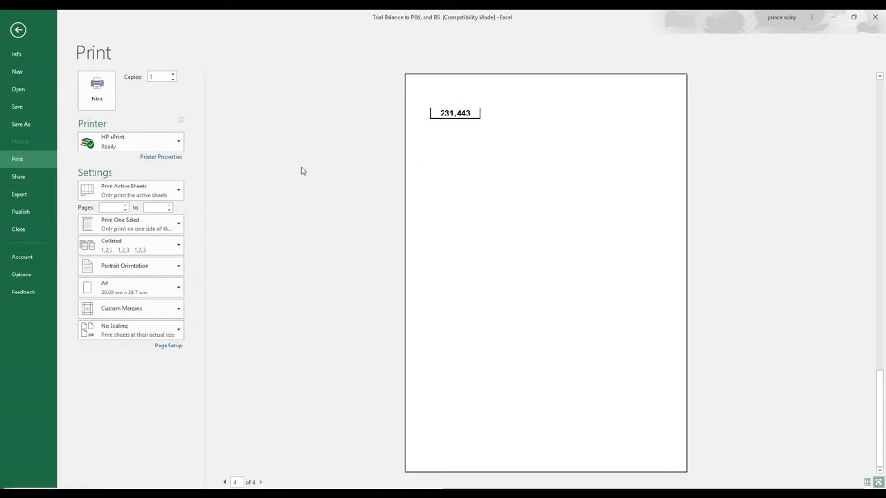
mouse_move(369, 185)
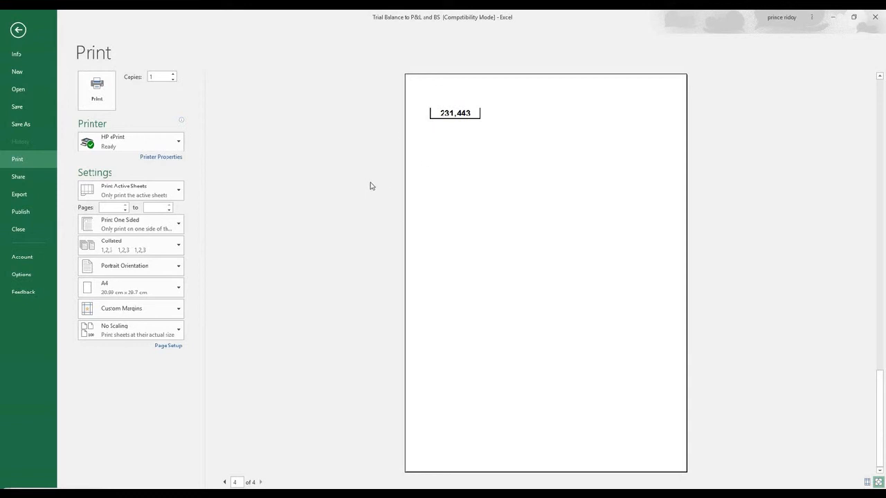
mouse_move(368, 188)
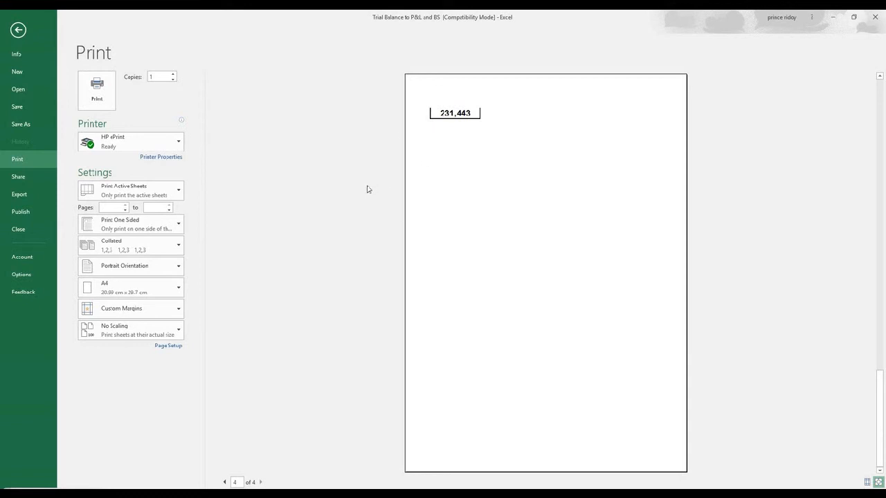
mouse_move(216, 374)
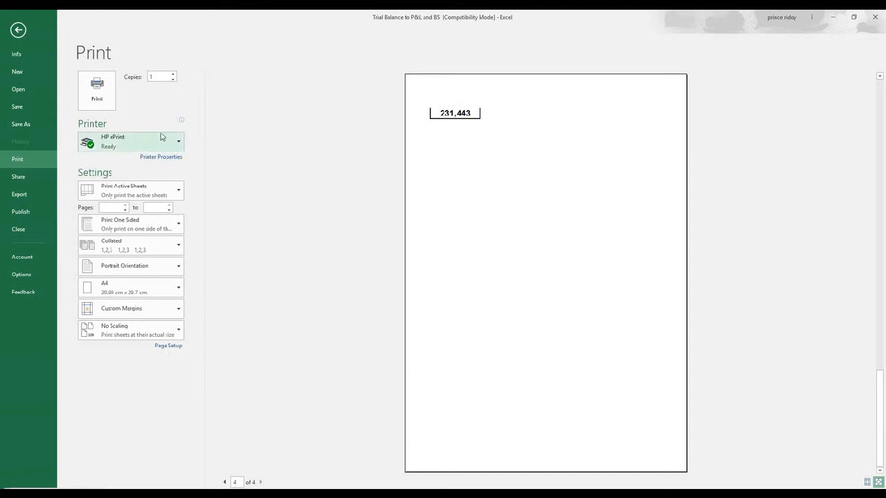
mouse_move(158, 354)
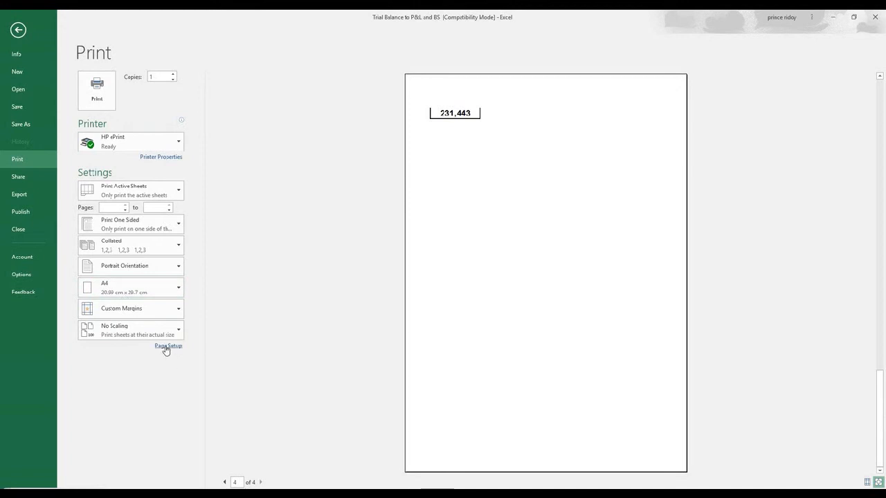
- Switch Page Setup scaling to fit the sheet onto 1 page wide by 1 tall
left_click(169, 346)
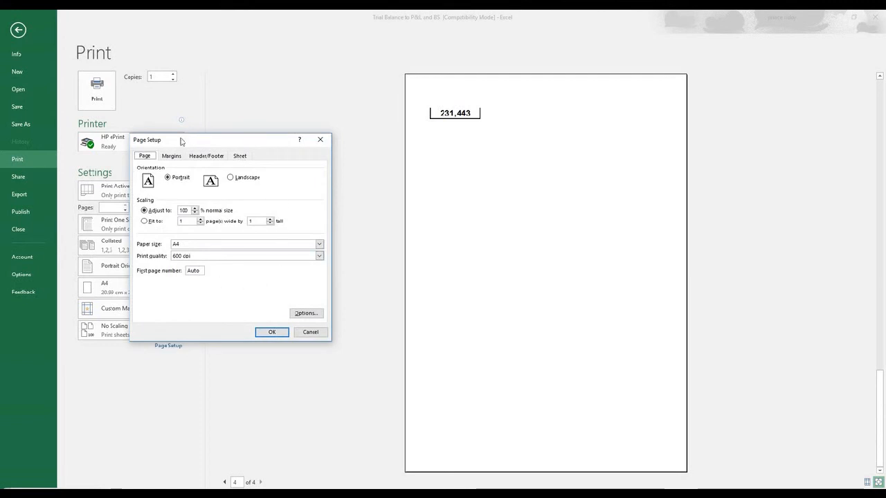
mouse_move(153, 240)
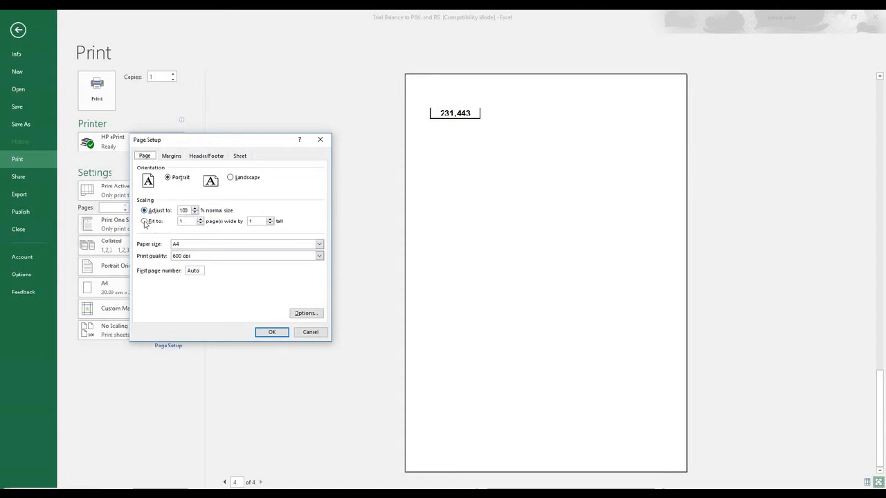
left_click(143, 222)
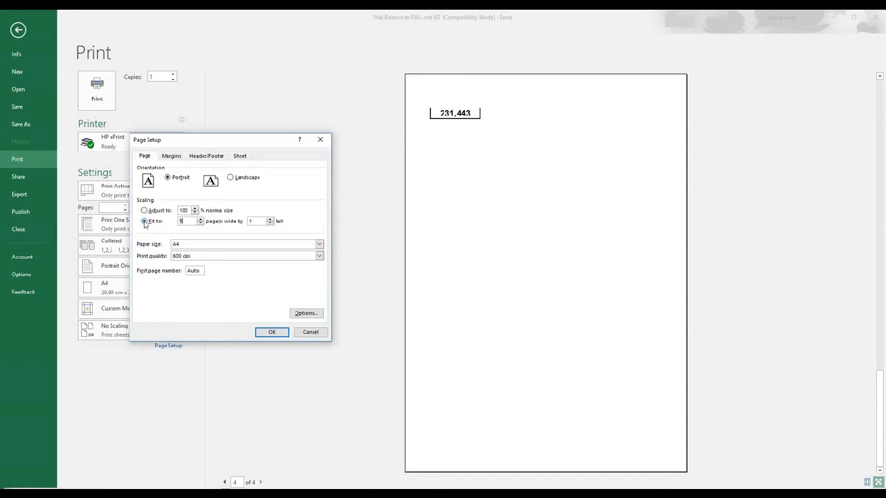
- Confirm the scaling so the whole Trial Balance previews as page 1 of 1
left_click(271, 333)
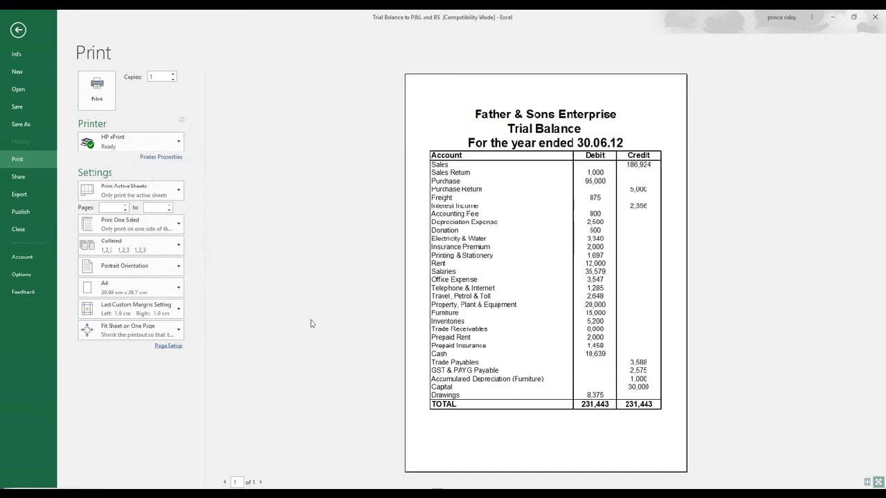
mouse_move(551, 244)
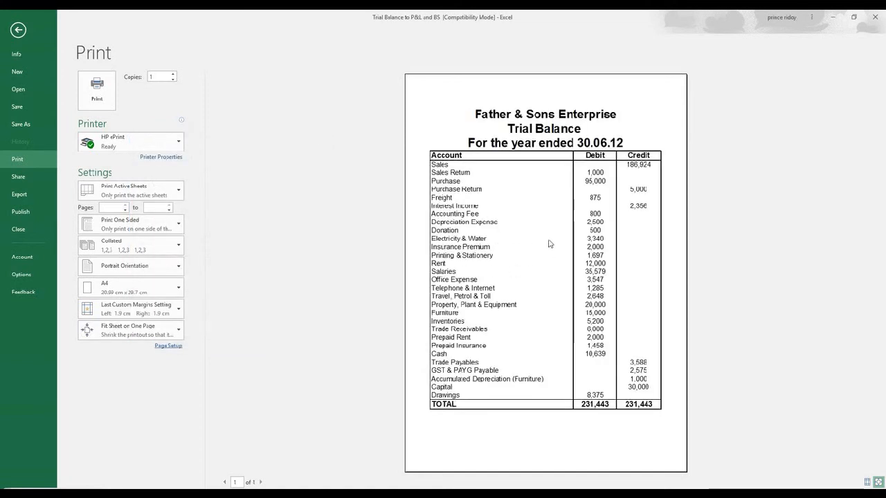
mouse_move(540, 263)
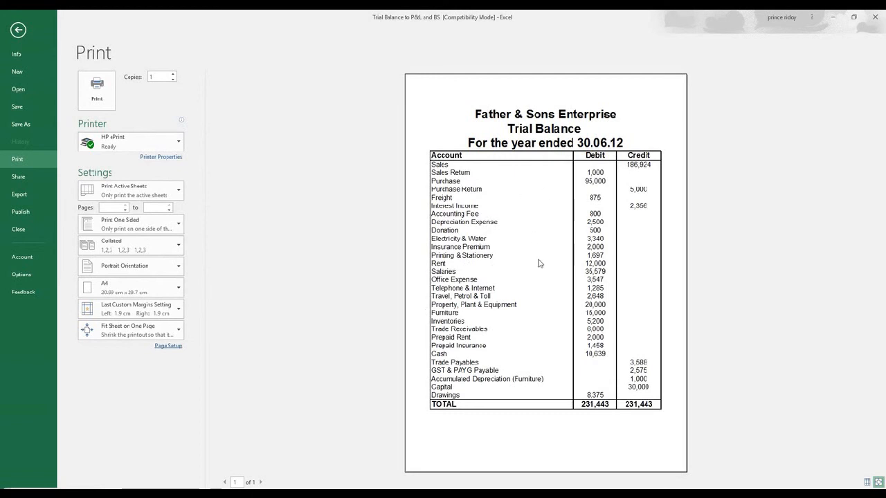
mouse_move(539, 263)
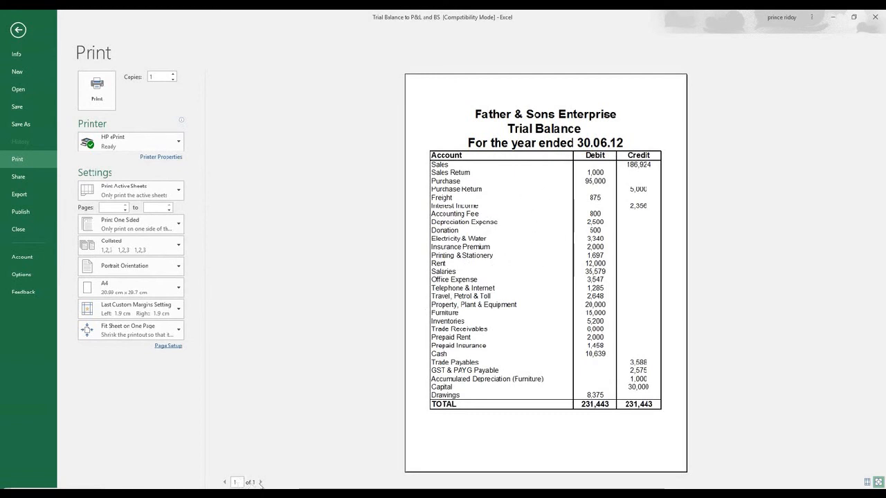
mouse_move(506, 290)
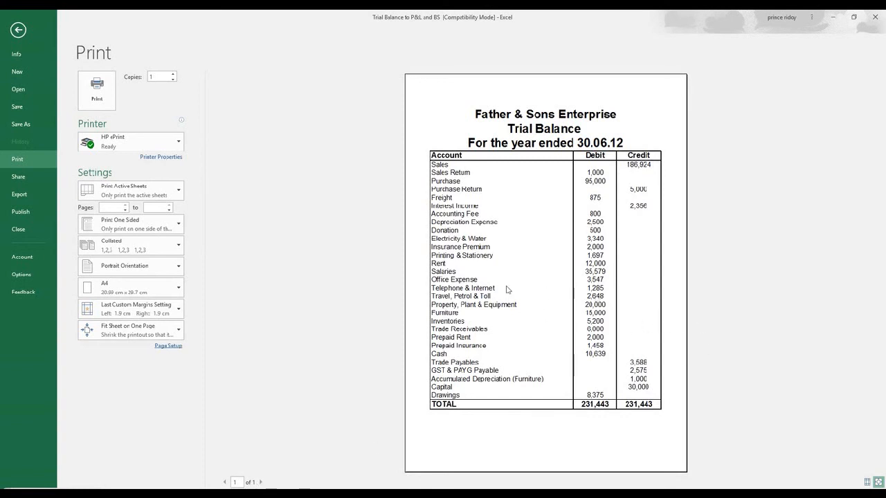
mouse_move(232, 229)
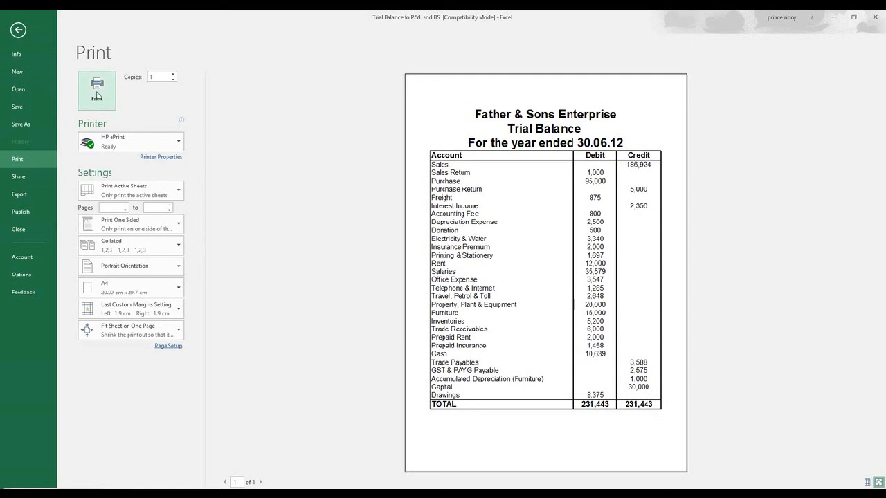
mouse_move(327, 290)
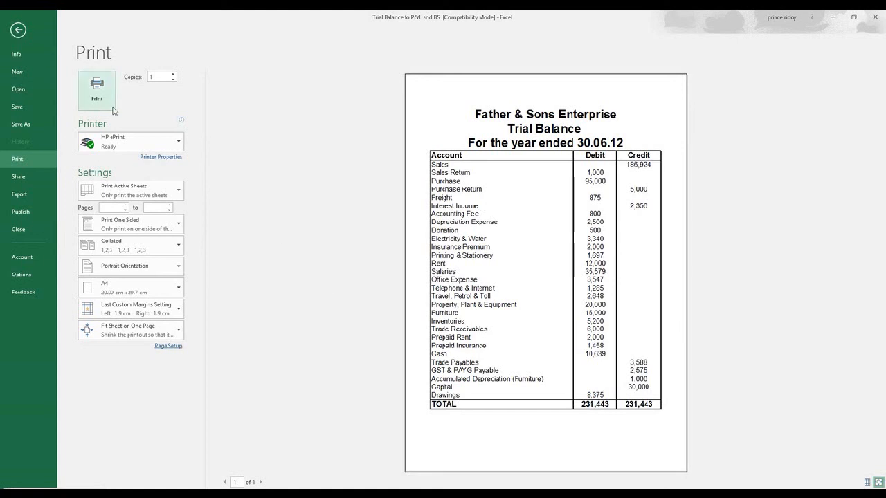
mouse_move(290, 186)
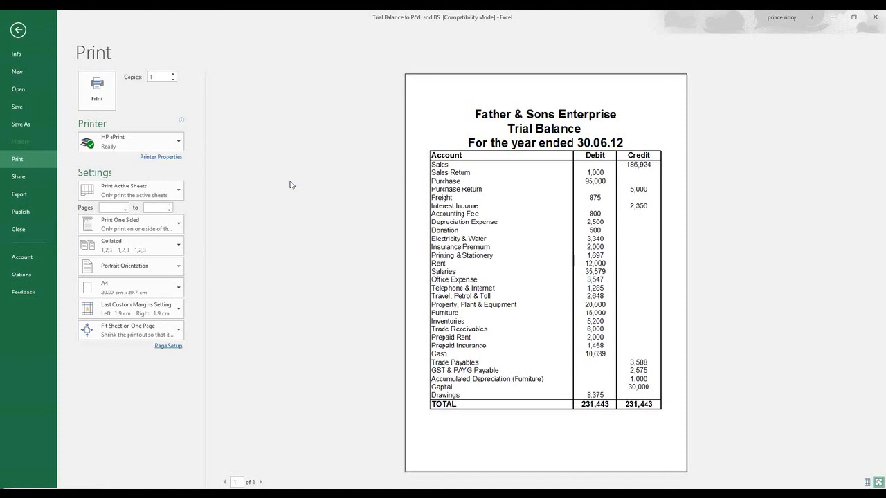
mouse_move(321, 208)
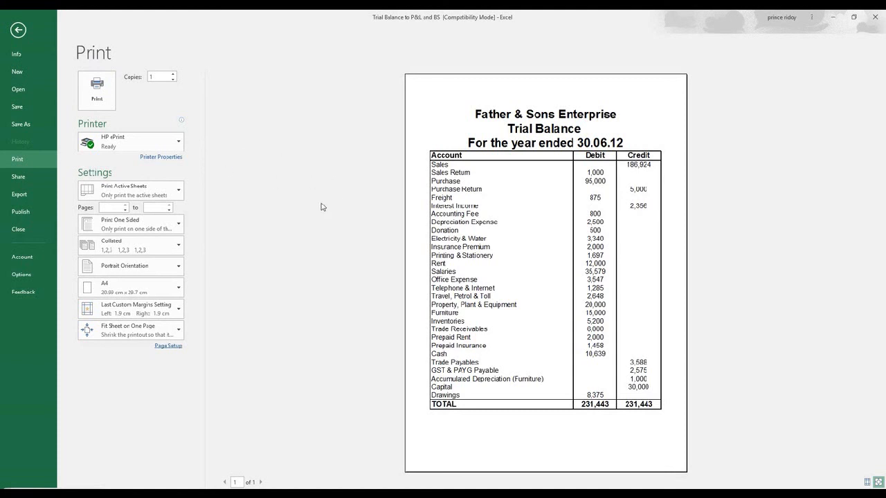